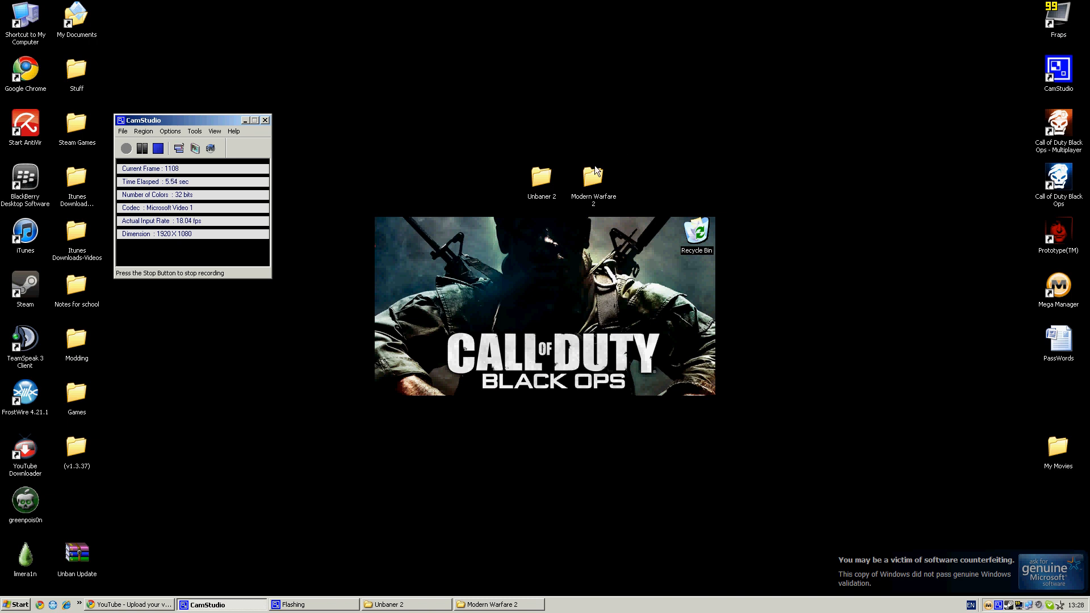
mouse_move(660, 209)
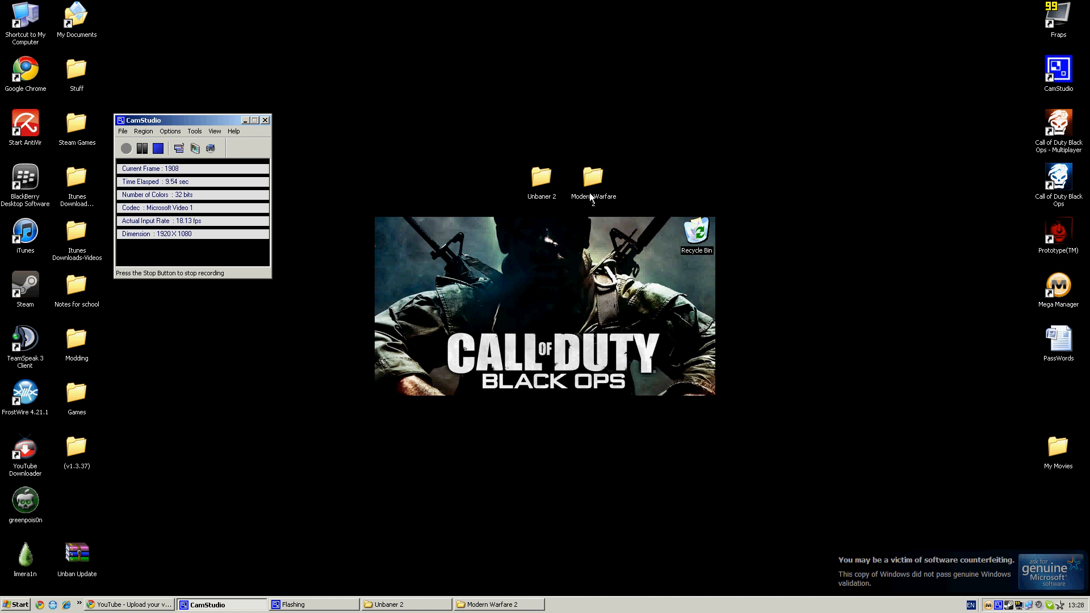
mouse_move(543, 179)
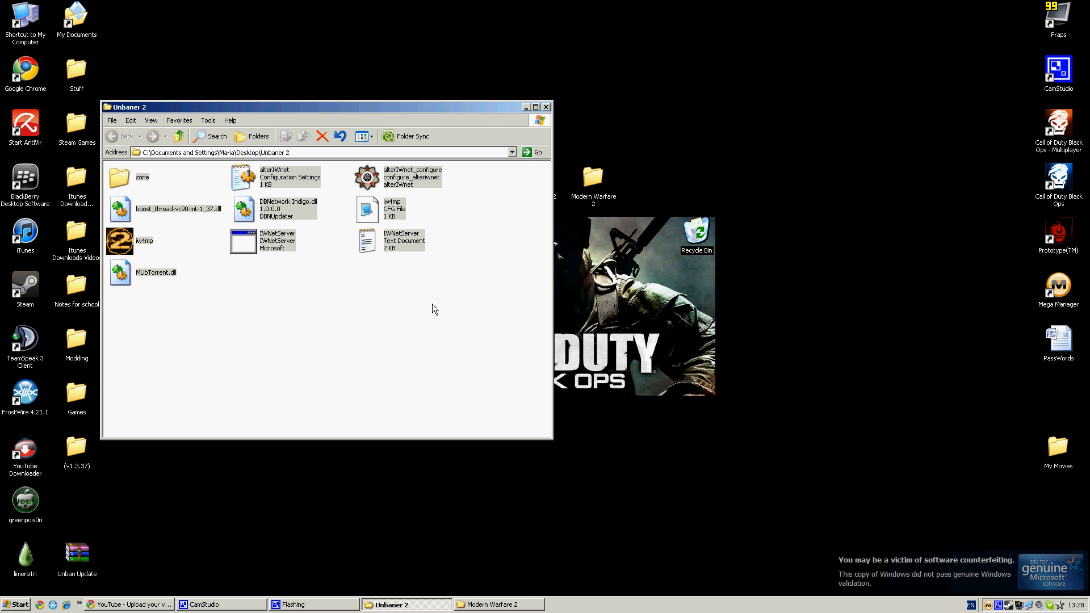
- Select every file in the Unbaner 2 folder and copy them
key(ctrl+a)
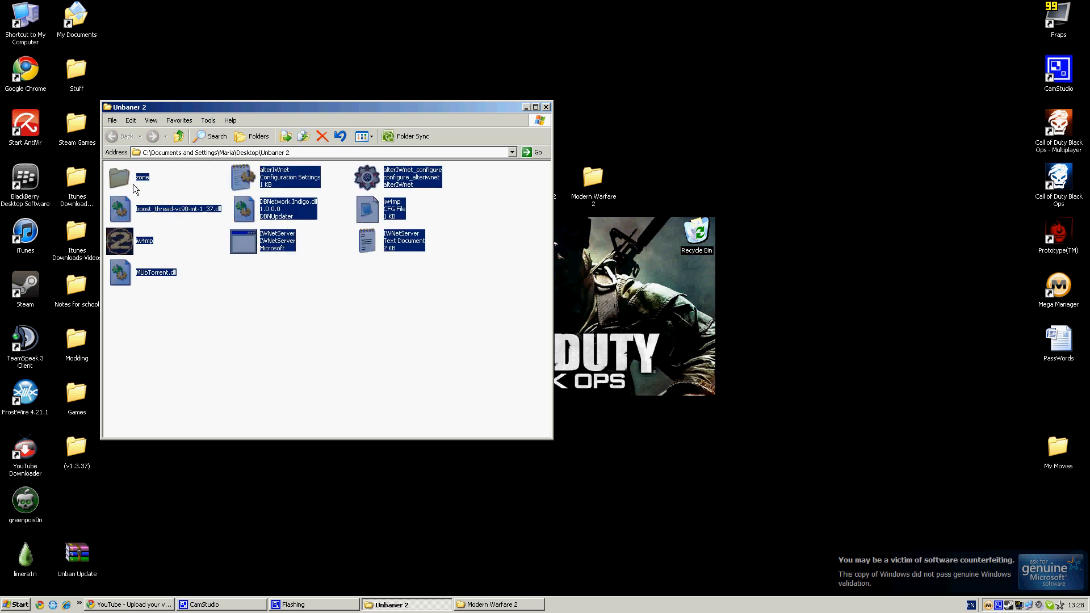
right_click(135, 189)
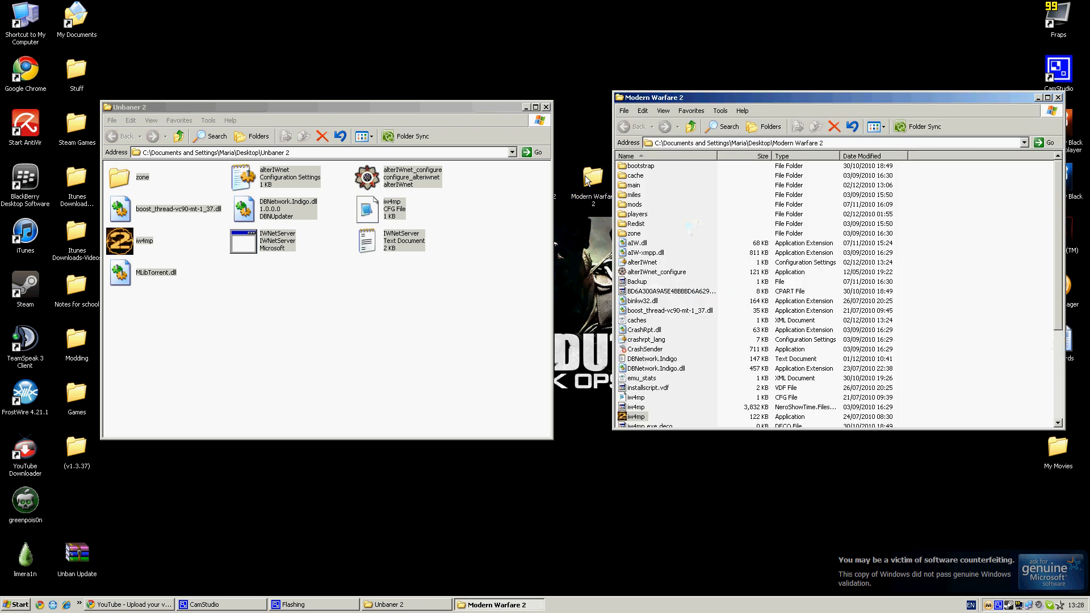
mouse_move(804, 289)
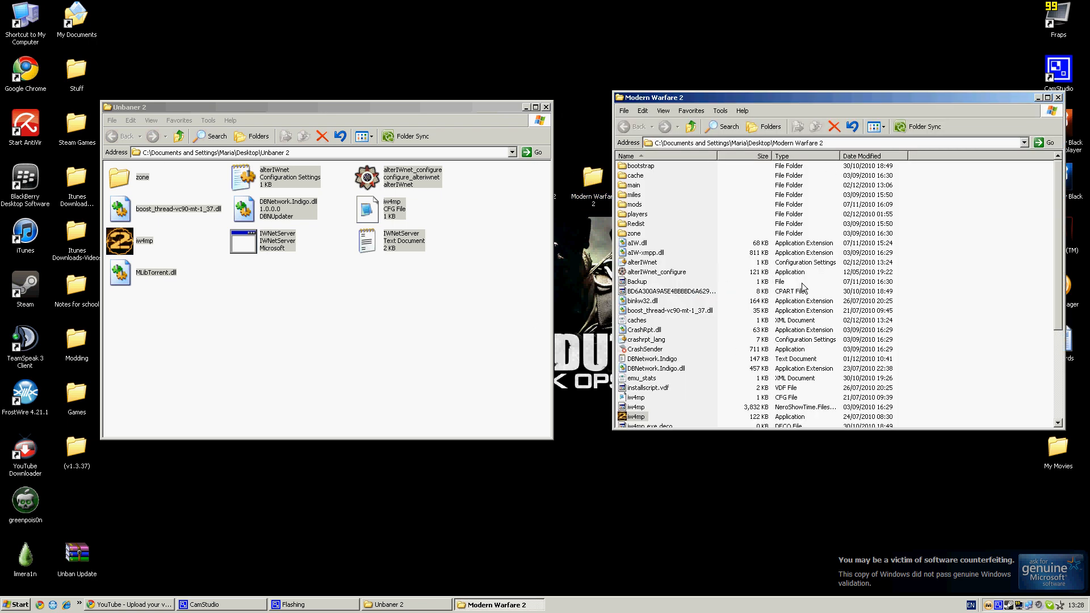
mouse_move(1006, 259)
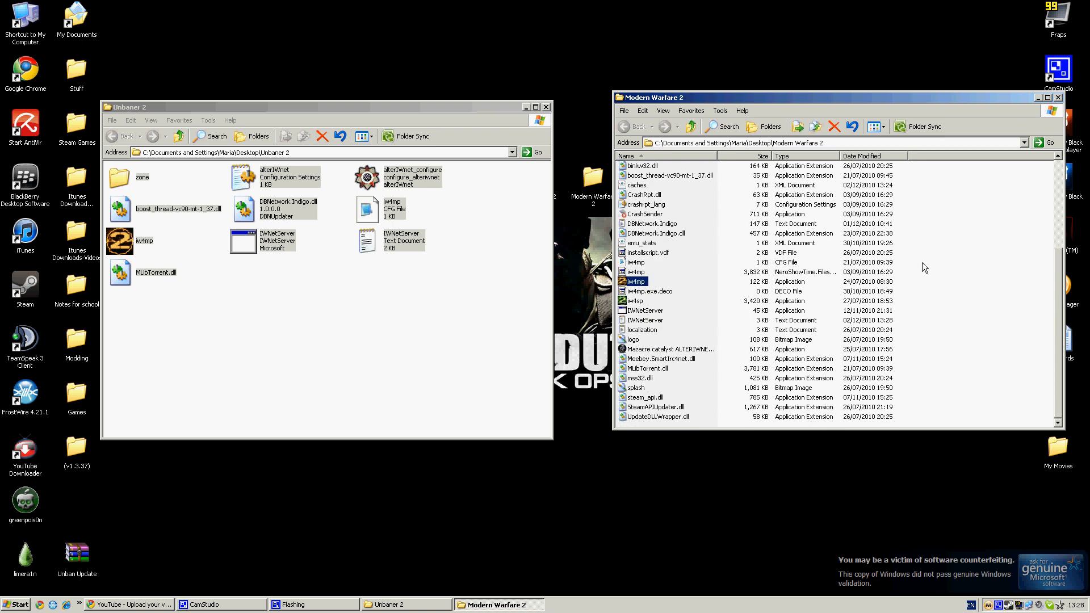
- Paste the copied files into the Modern Warfare 2 folder's file list
right_click(914, 420)
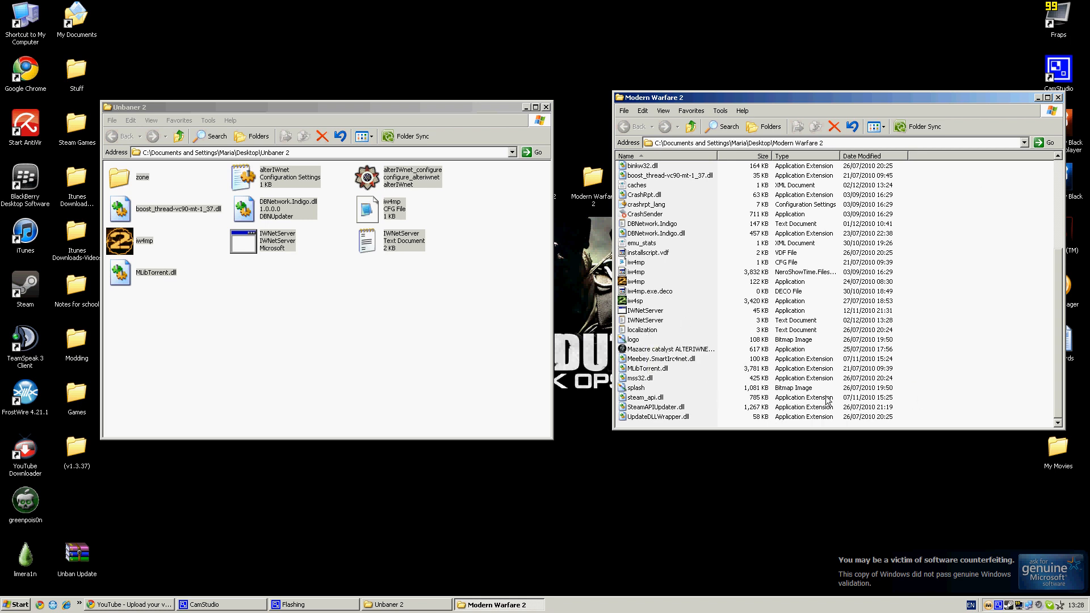
mouse_move(673, 274)
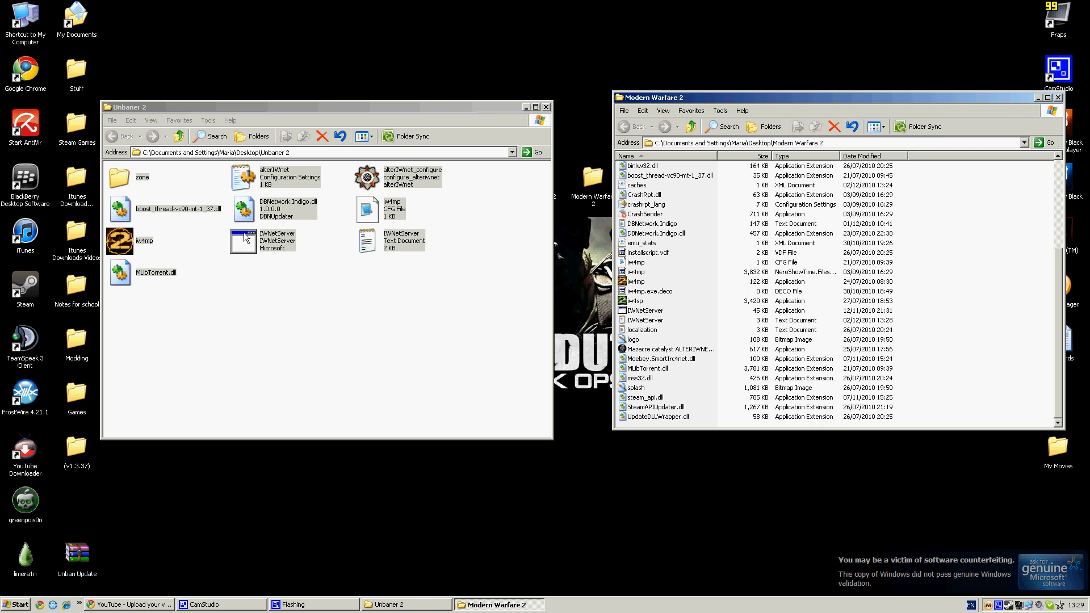
- Start IWNetServer.exe and launch the iw4mp multiplayer game
double_click(642, 310)
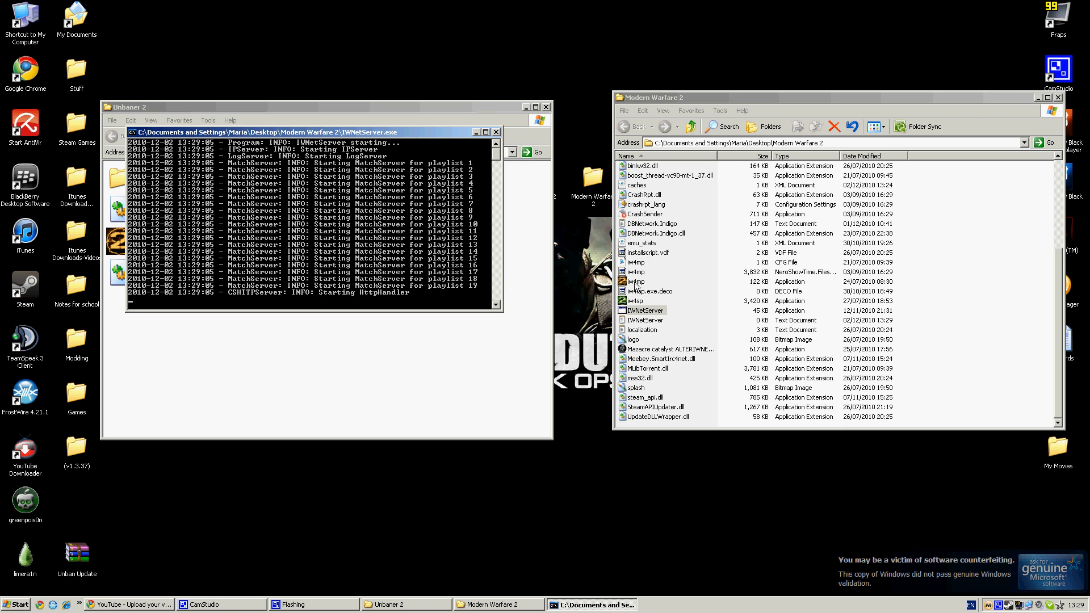
click(634, 281)
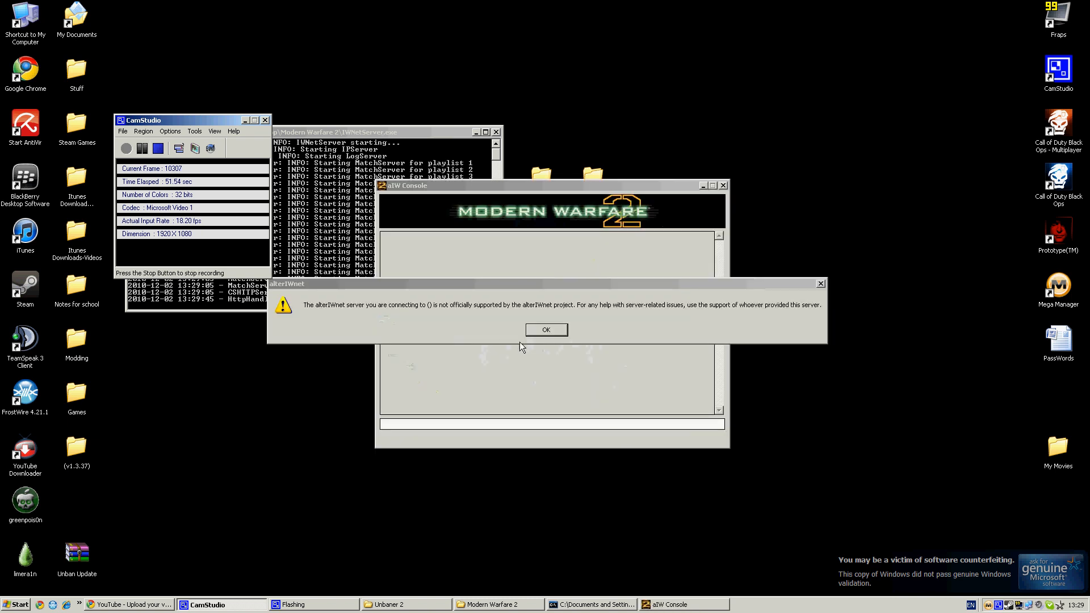
mouse_move(229, 148)
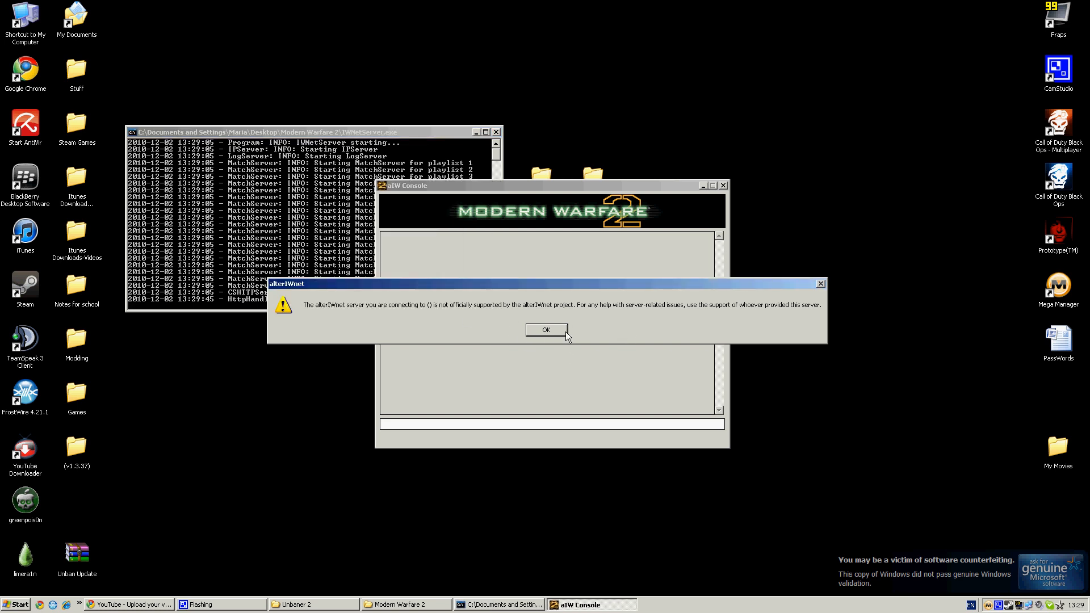
- Dismiss the alterIWnet unsupported-server warning with OK
click(546, 329)
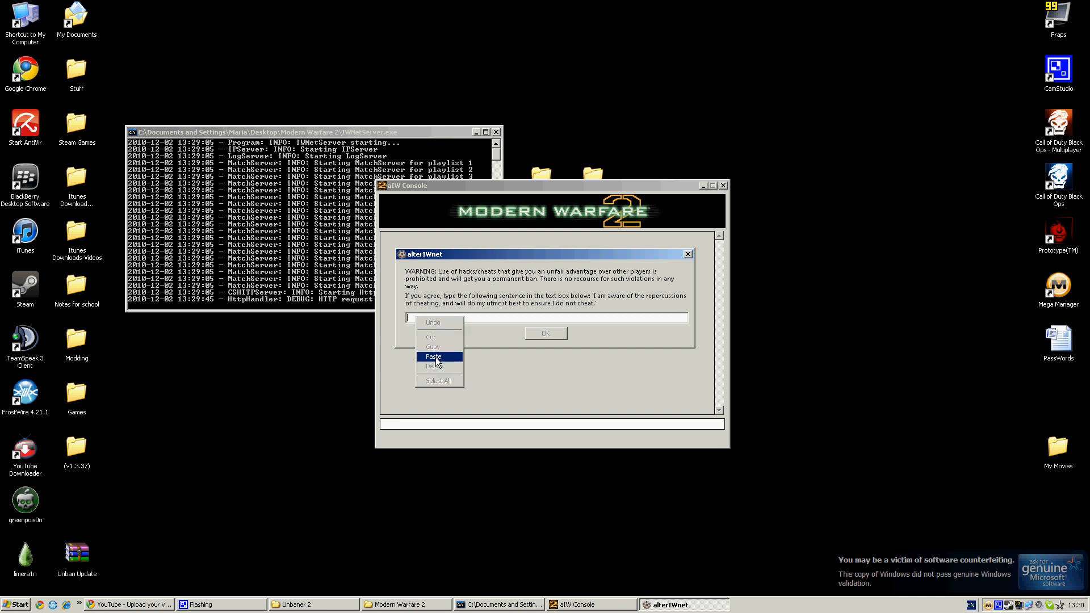
- Paste the required anti-cheat pledge sentence and confirm the agreement
click(433, 356)
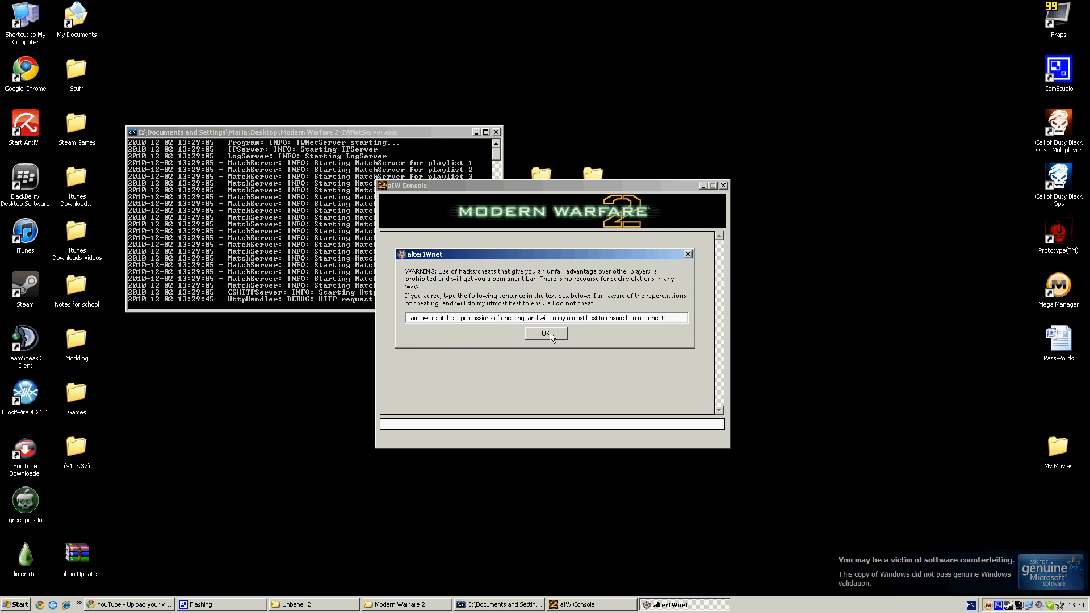
click(546, 334)
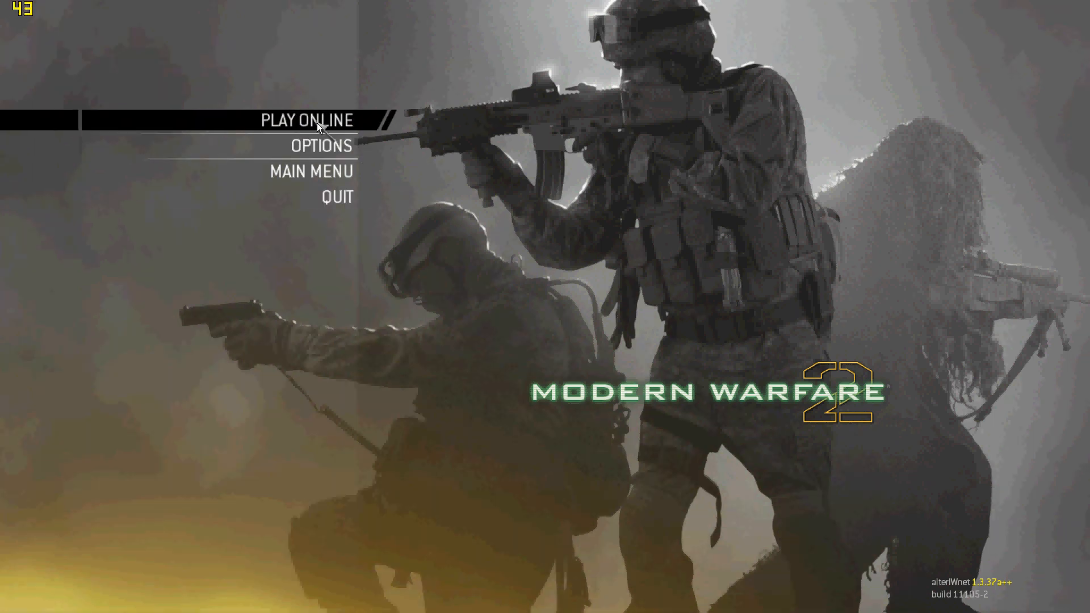
- Go to Play Online and bring up the alterIWnet dedicated server list
click(306, 119)
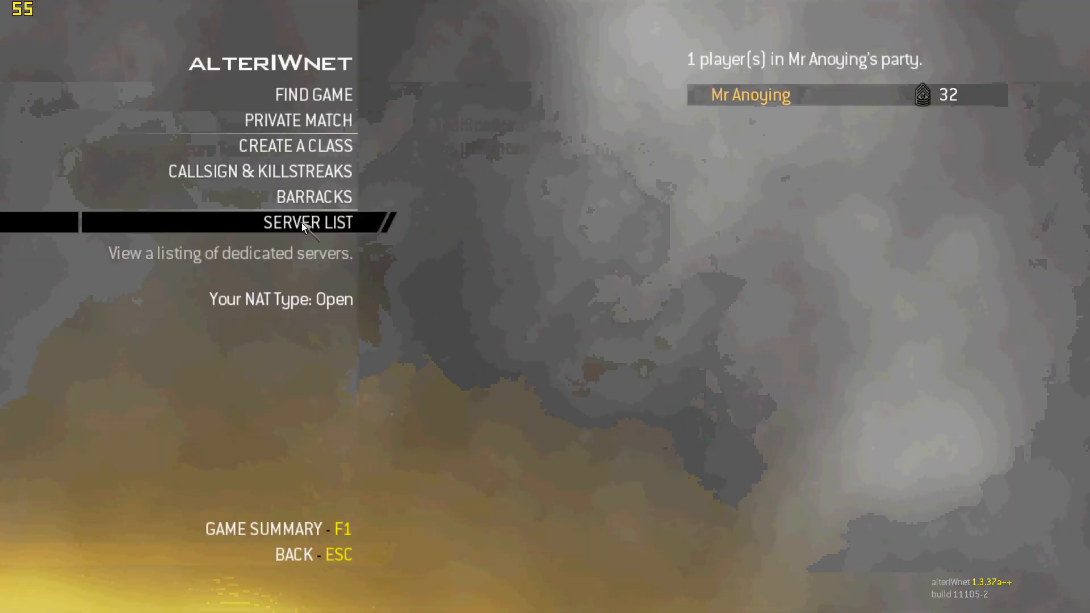
mouse_move(314, 94)
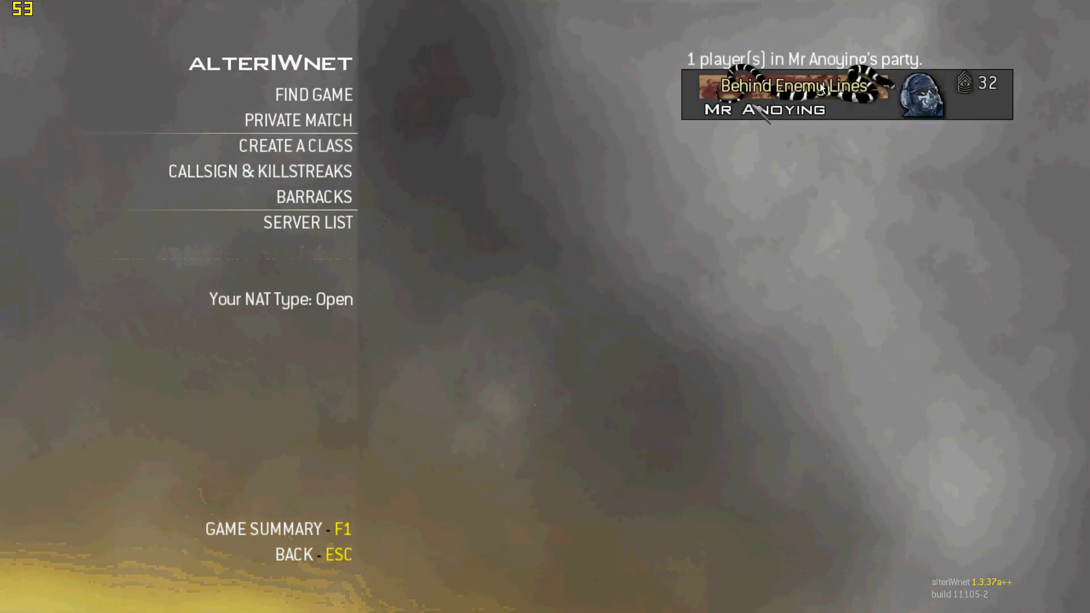
click(307, 222)
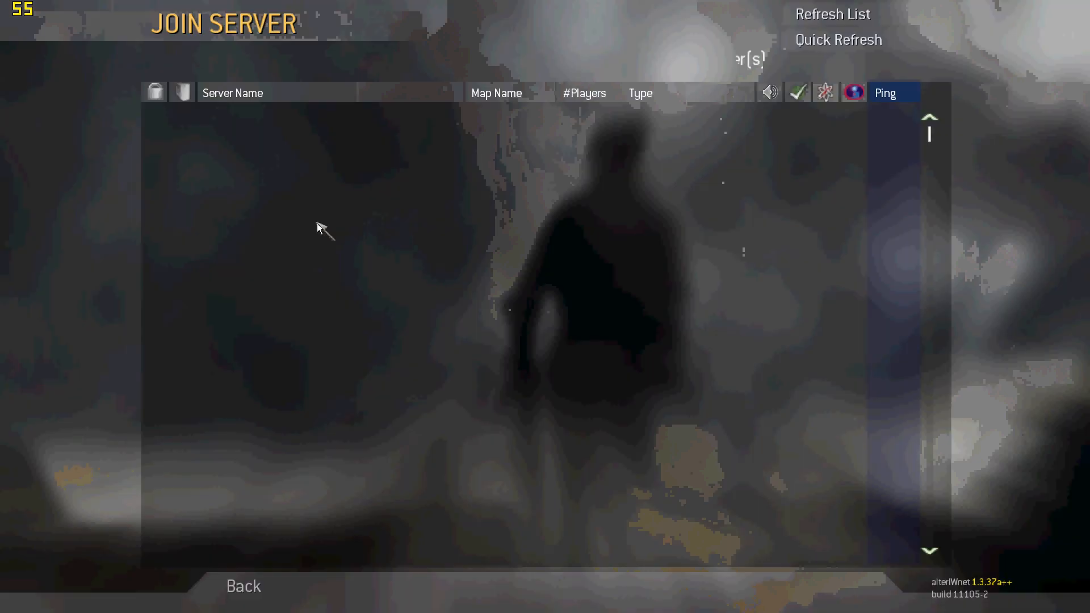